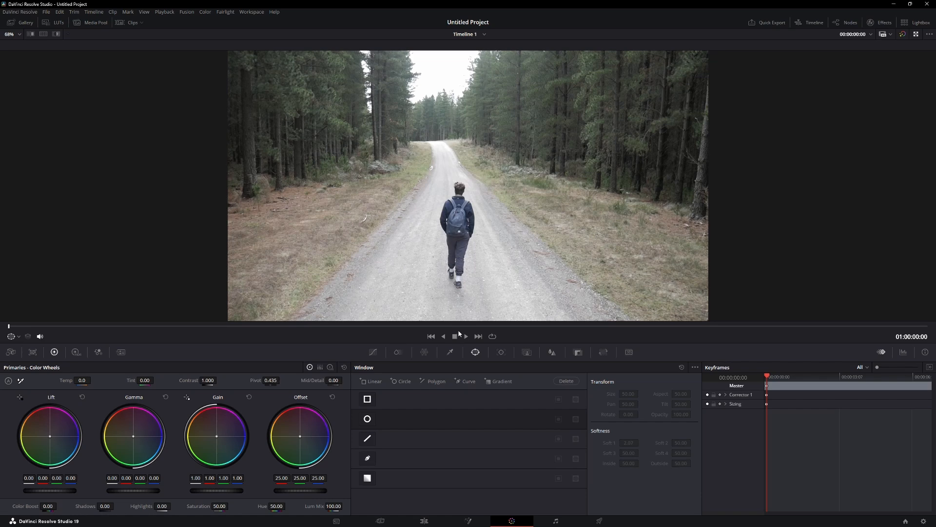
{"action": "mouse_move", "coordinate": [459, 333]}
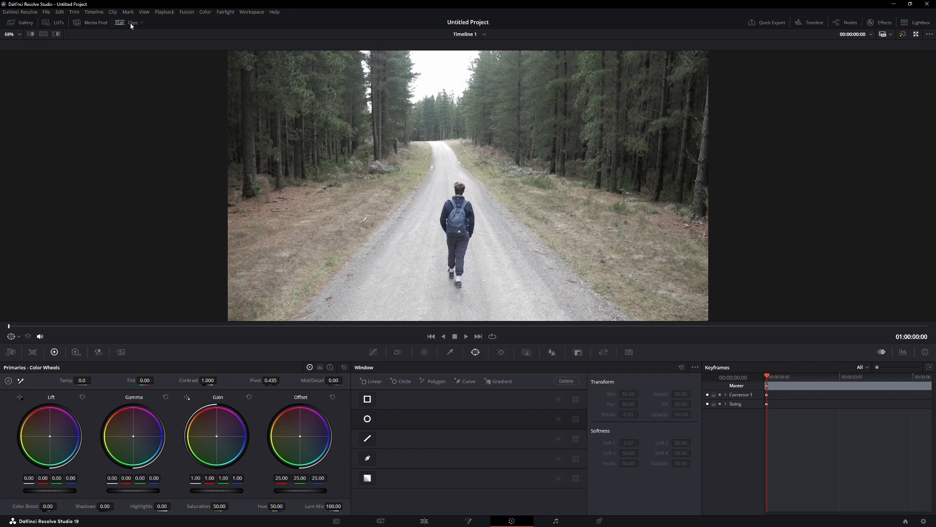
- Show the clip strip so the three timeline clips are available for grading
{"action": "left_click", "coordinate": [132, 23]}
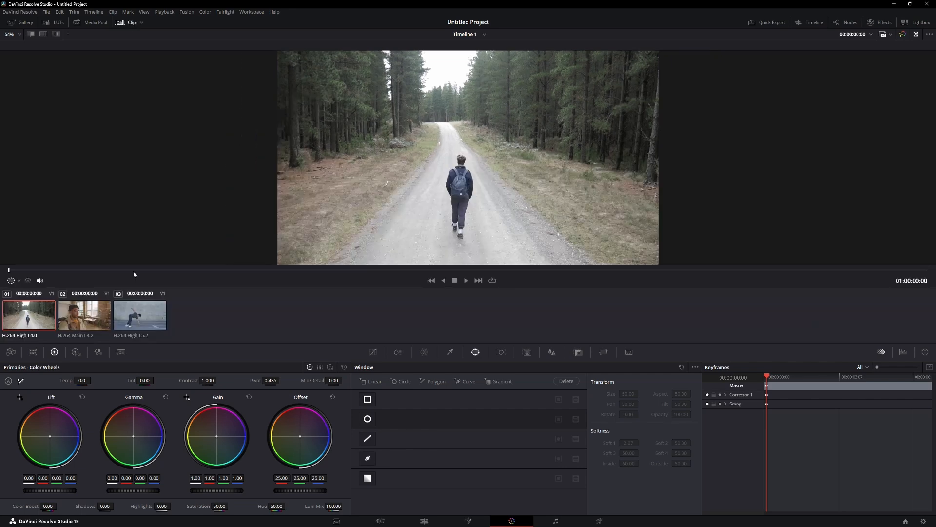
{"action": "mouse_move", "coordinate": [160, 305]}
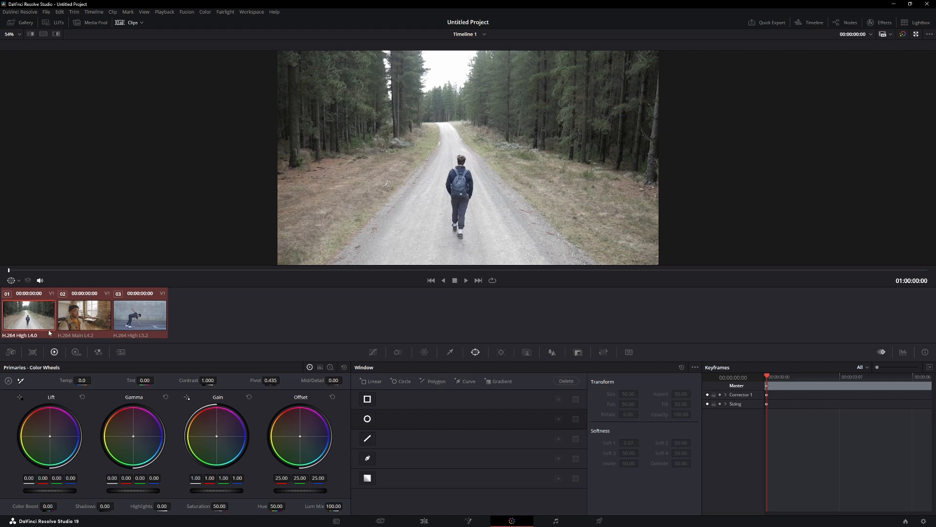
{"action": "mouse_move", "coordinate": [143, 310]}
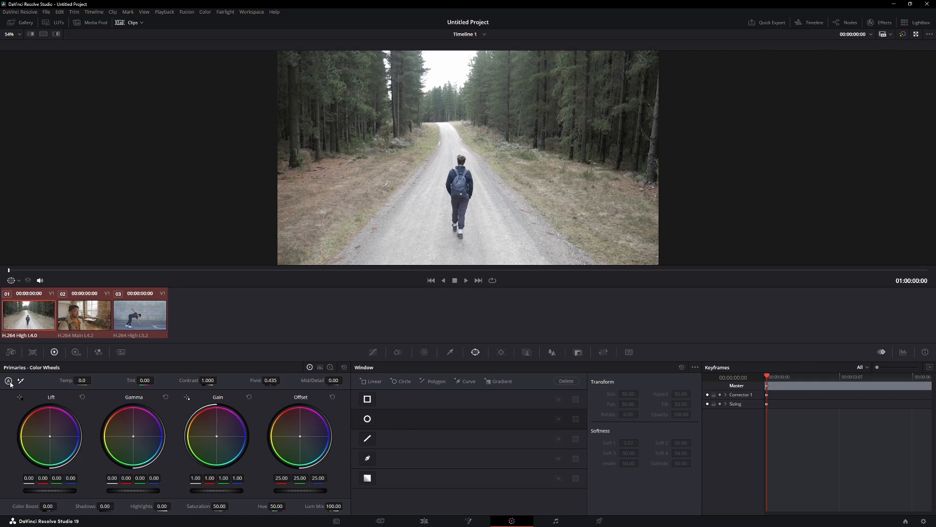
{"action": "mouse_move", "coordinate": [10, 381]}
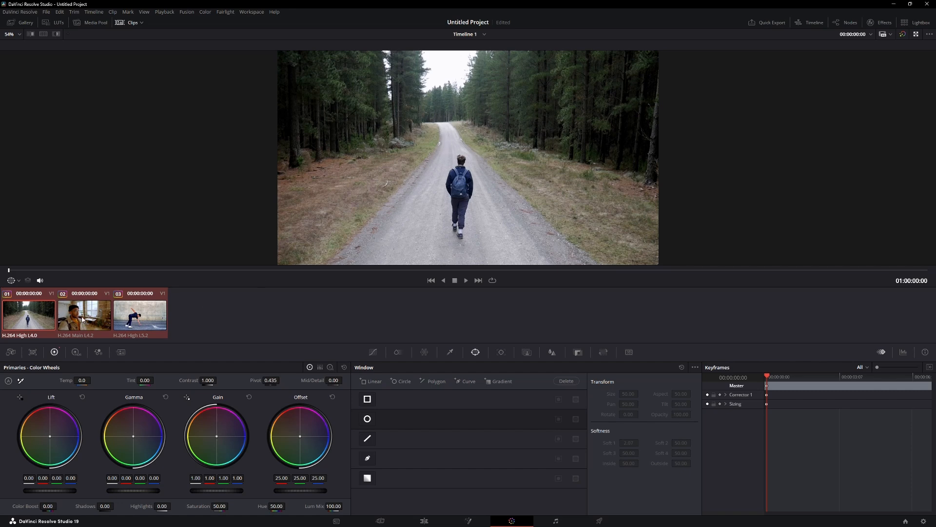
- Select the third (dancer) clip to adjust it on its own after the auto grade
{"action": "left_click", "coordinate": [140, 314]}
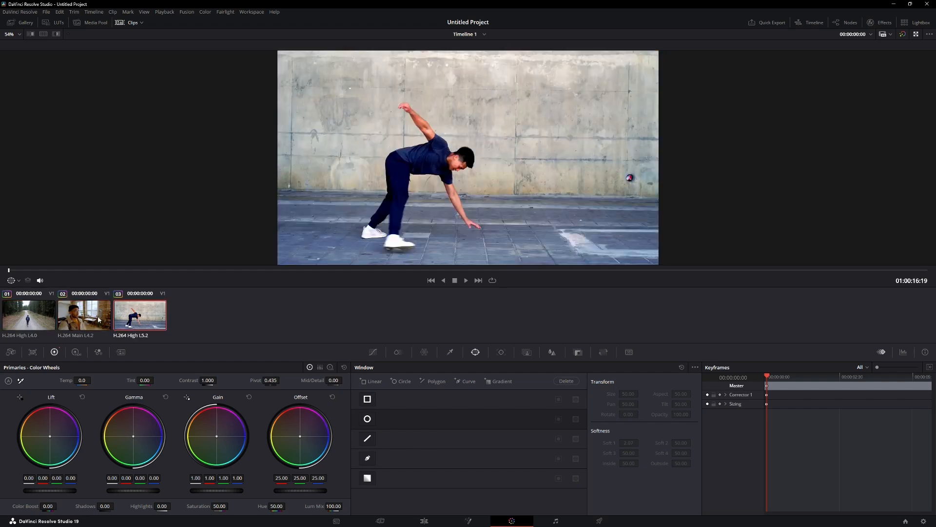
{"action": "mouse_move", "coordinate": [430, 179]}
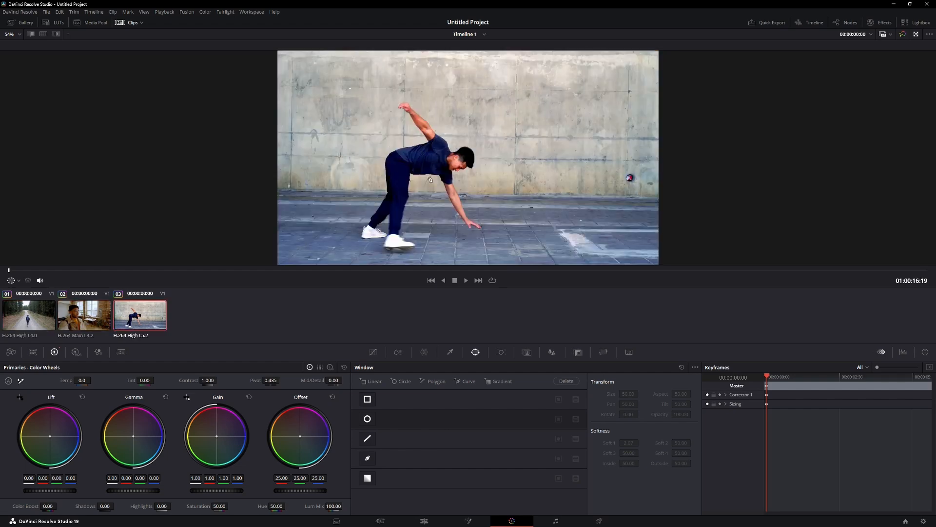
{"action": "mouse_move", "coordinate": [204, 389]}
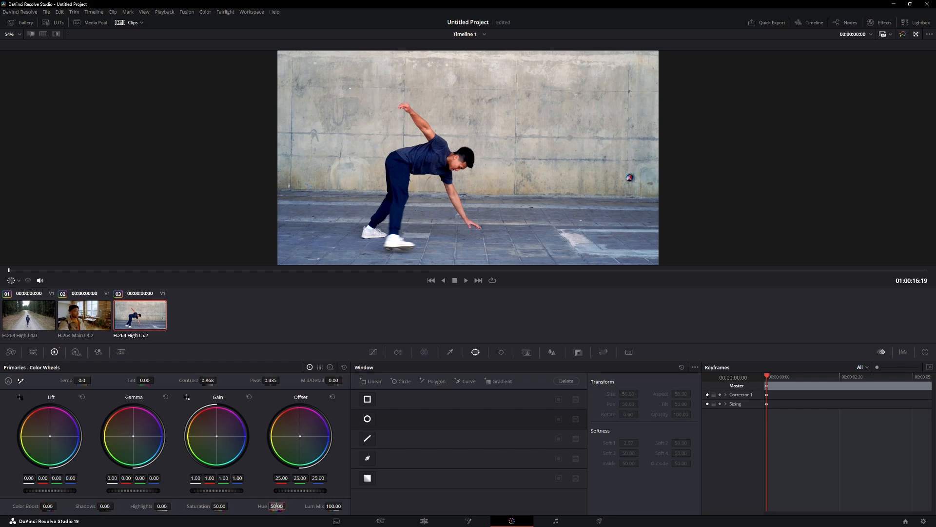
{"action": "mouse_move", "coordinate": [426, 308]}
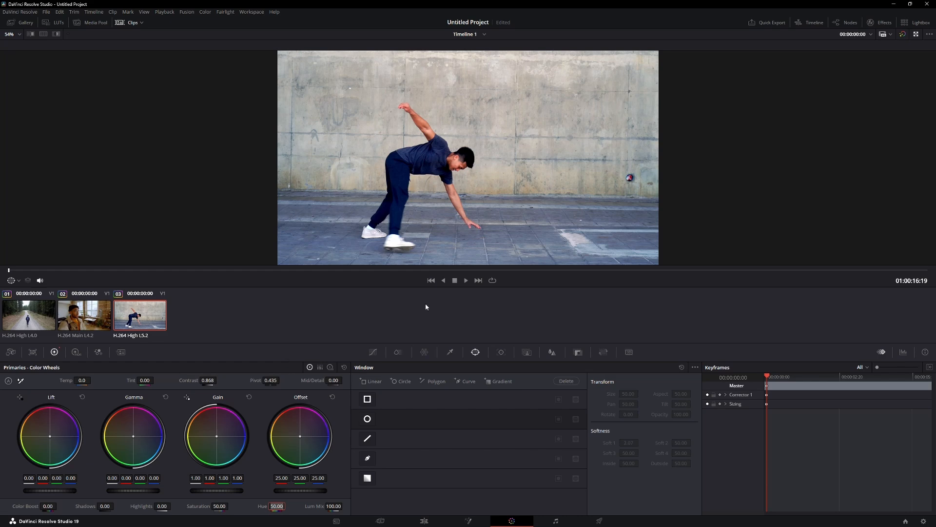
{"action": "mouse_move", "coordinate": [429, 306]}
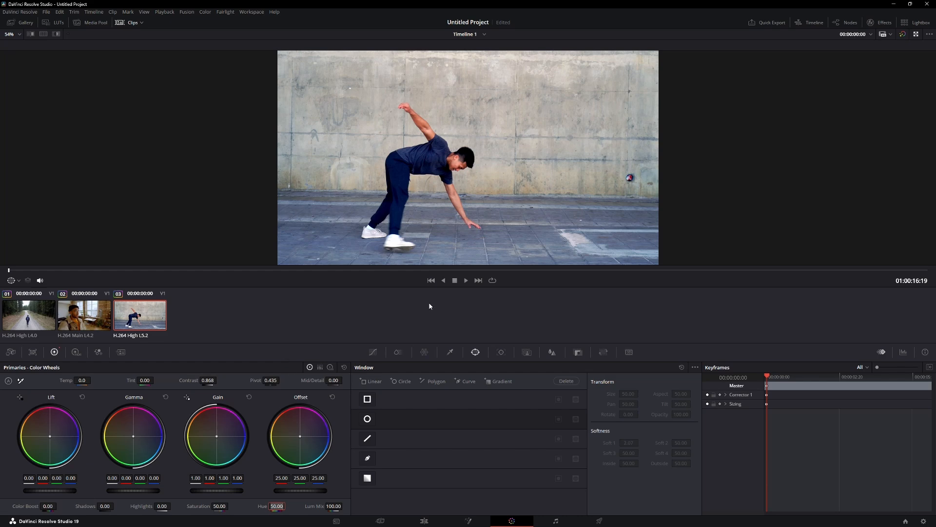
{"action": "mouse_move", "coordinate": [454, 312]}
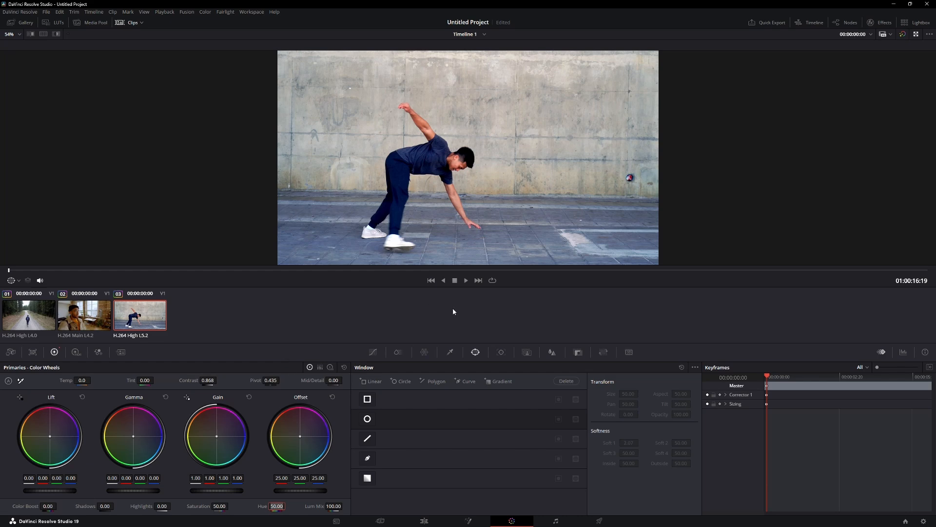